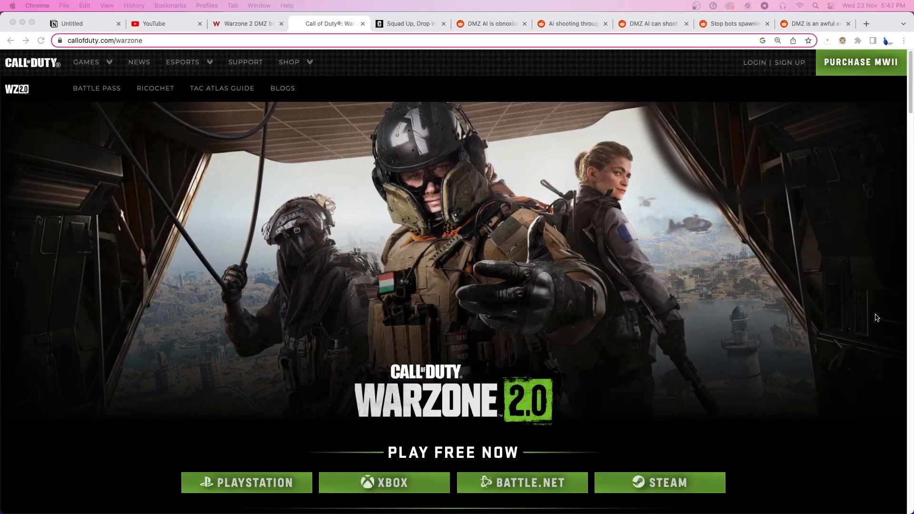
# Step: Scroll the Warzone 2.0 page past New Updates to the DMZ Mode and New Features sections
pyautogui.scroll(-3)
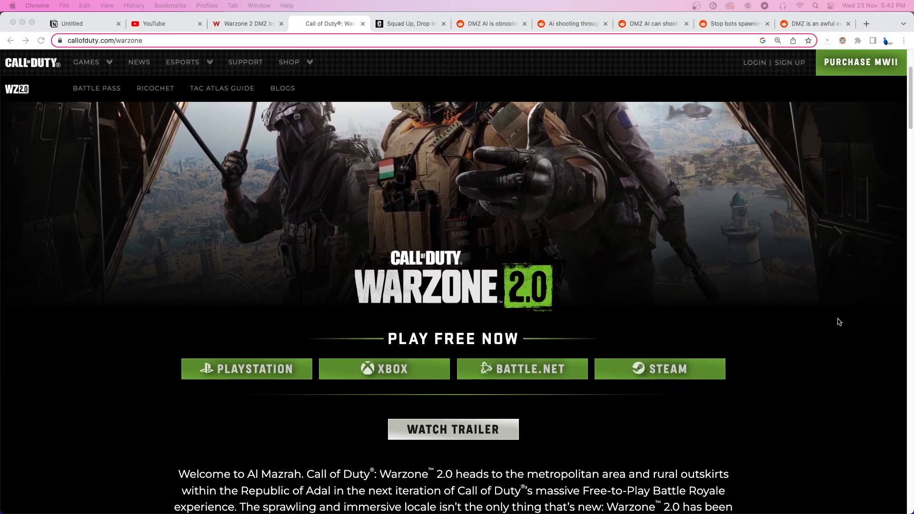
pyautogui.scroll(-3)
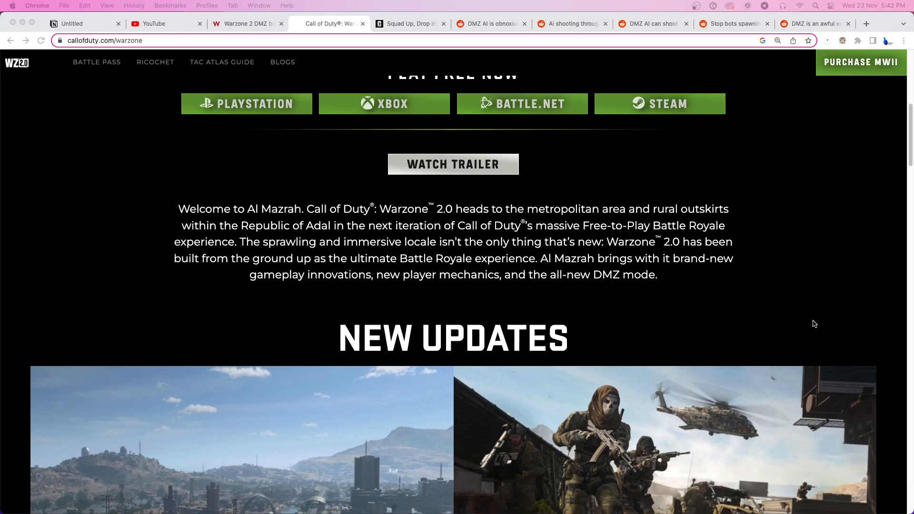
pyautogui.scroll(-3)
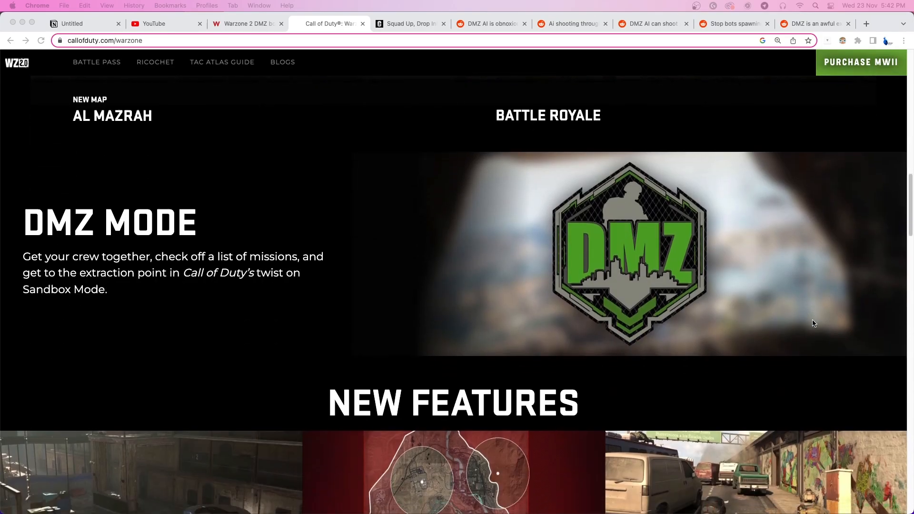
pyautogui.scroll(-3)
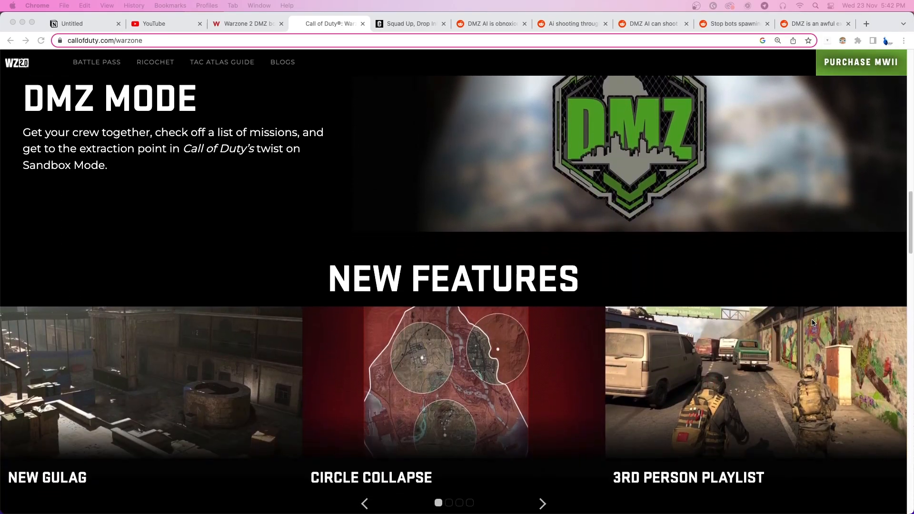
pyautogui.moveTo(397, 29)
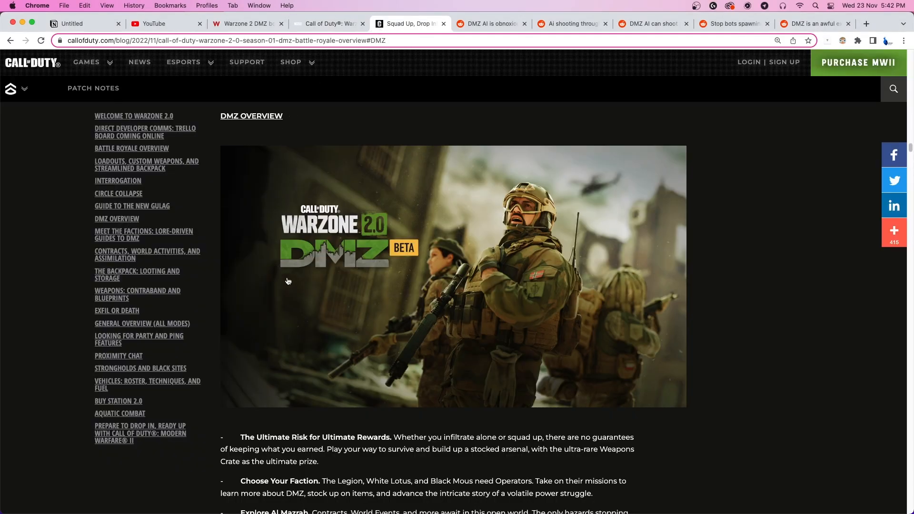
pyautogui.moveTo(449, 216)
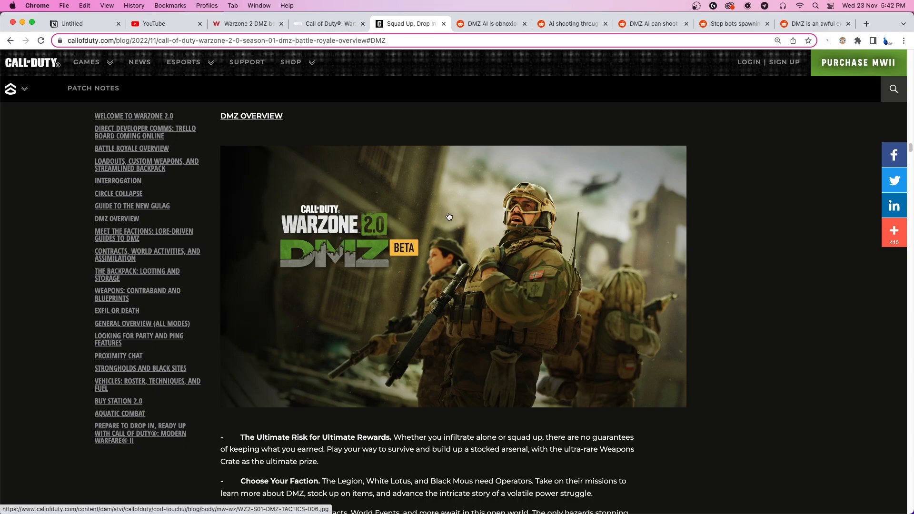
# Step: Read the 'Squad Up, Drop In' blog to Defining DMZ, then open the overpowered-AI Reddit post
pyautogui.scroll(-3)
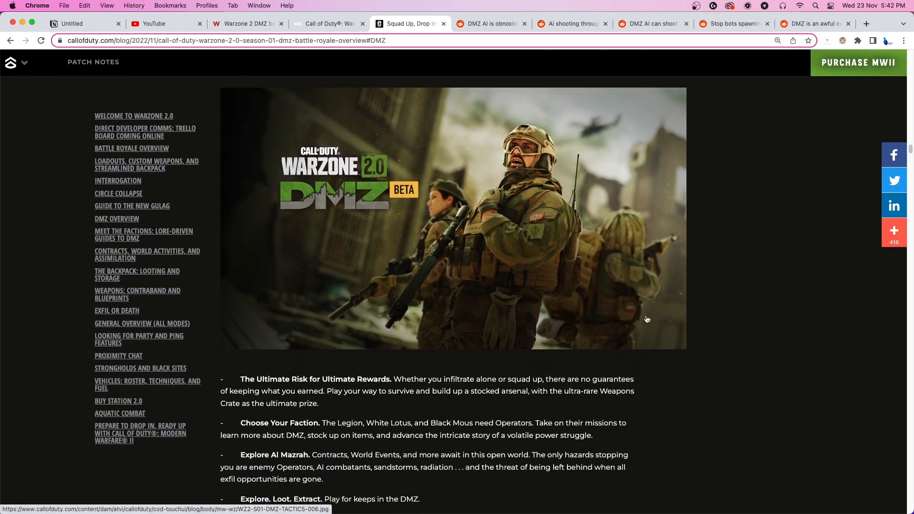
pyautogui.scroll(-3)
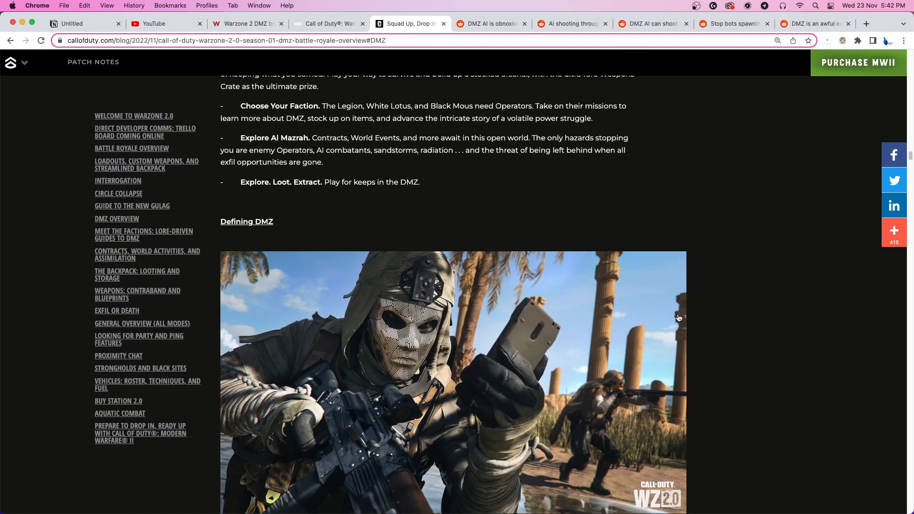
pyautogui.scroll(-3)
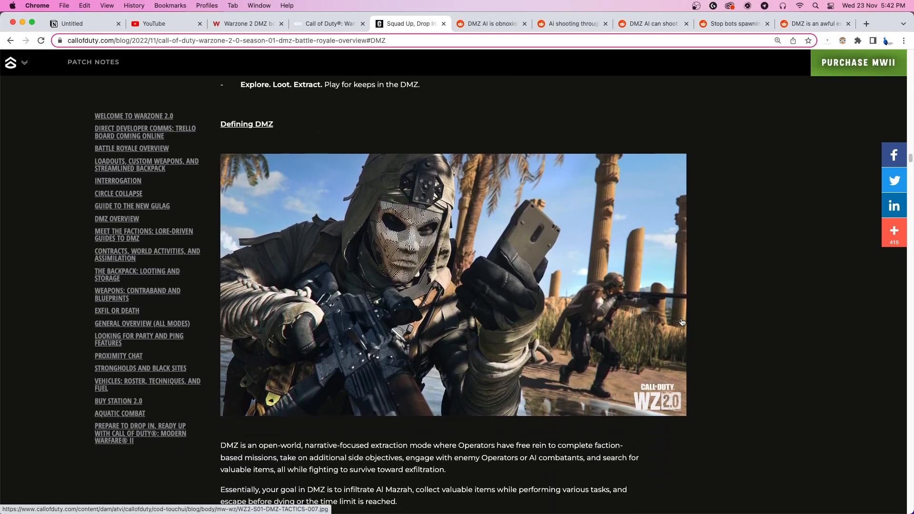
pyautogui.click(490, 24)
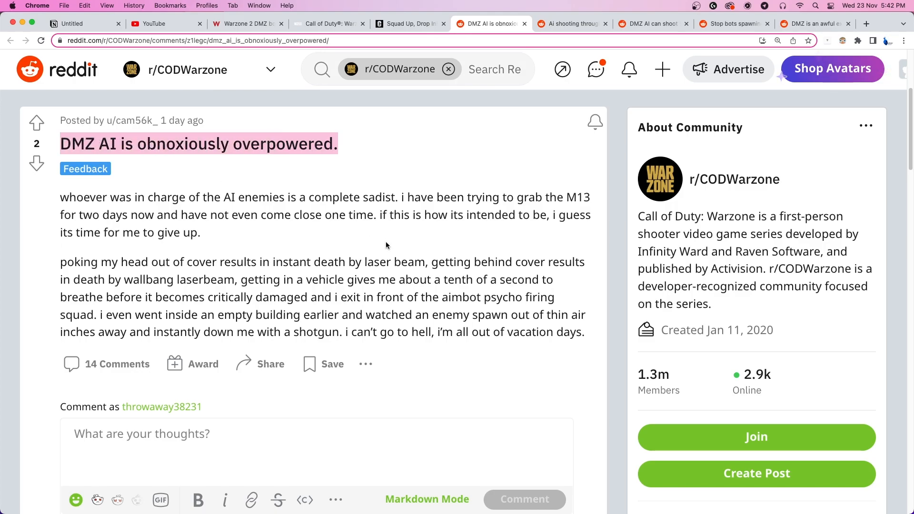
pyautogui.moveTo(229, 133)
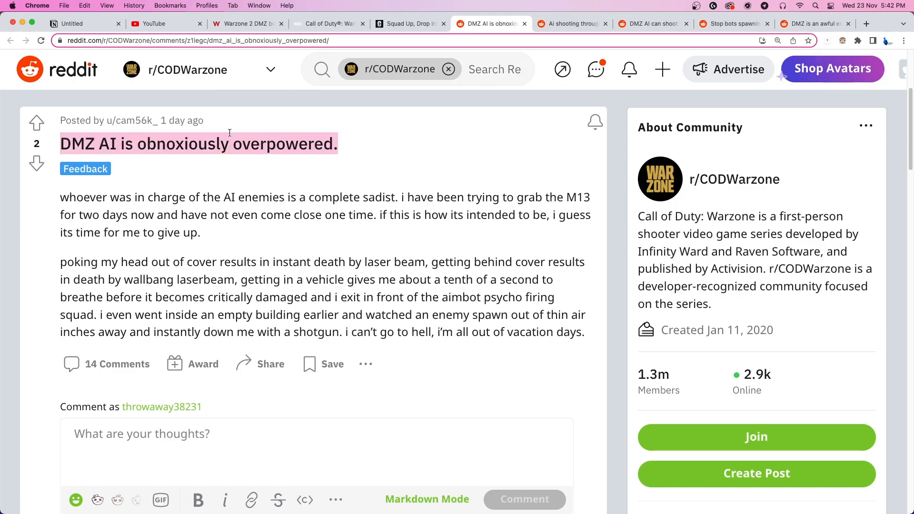
# Step: Switch from the 'DMZ AI is obnoxiously overpowered' Reddit post to the PiunikaWeb YouTube channel
pyautogui.click(163, 24)
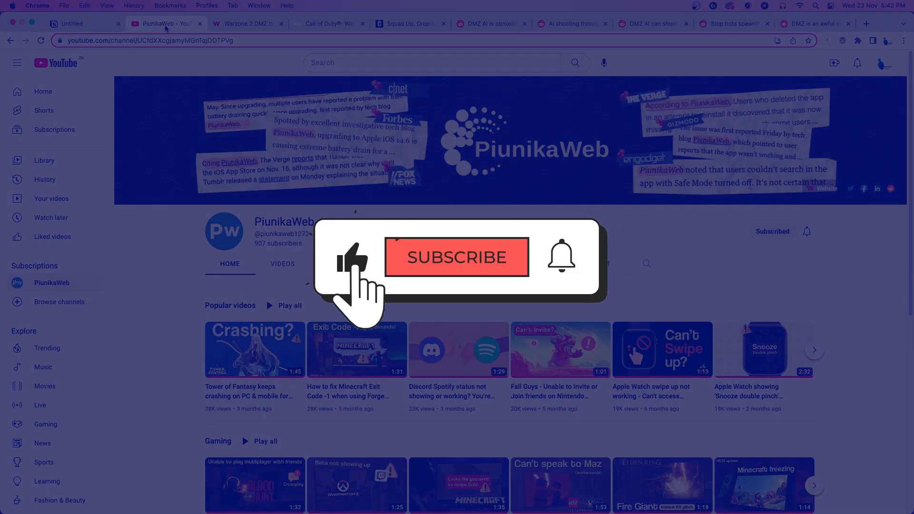
pyautogui.click(457, 257)
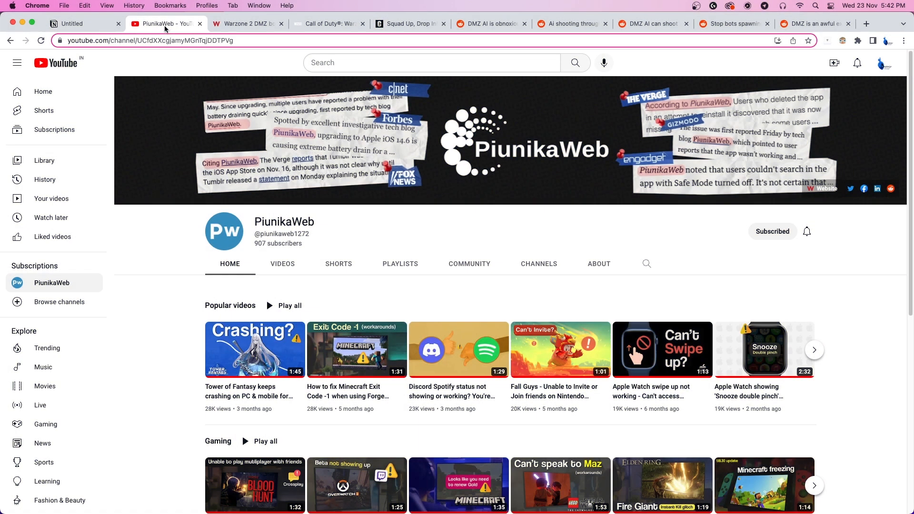
pyautogui.click(571, 24)
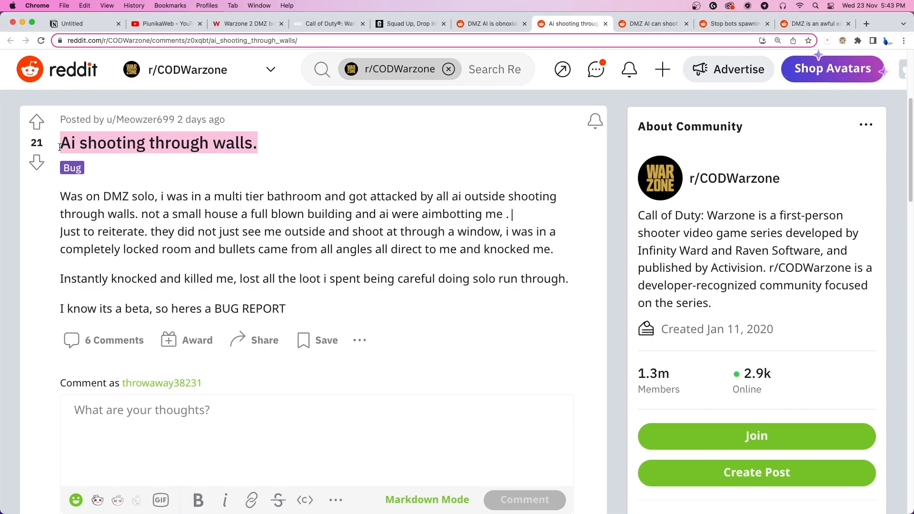
# Step: View Reddit posts on train barriers, bots spawning, and 'awful experience', highlighting those words
pyautogui.click(649, 24)
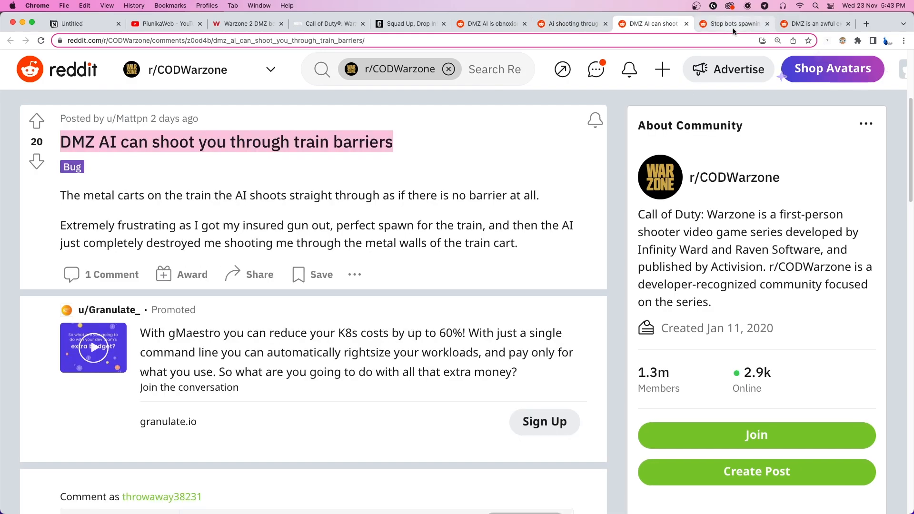
pyautogui.click(732, 23)
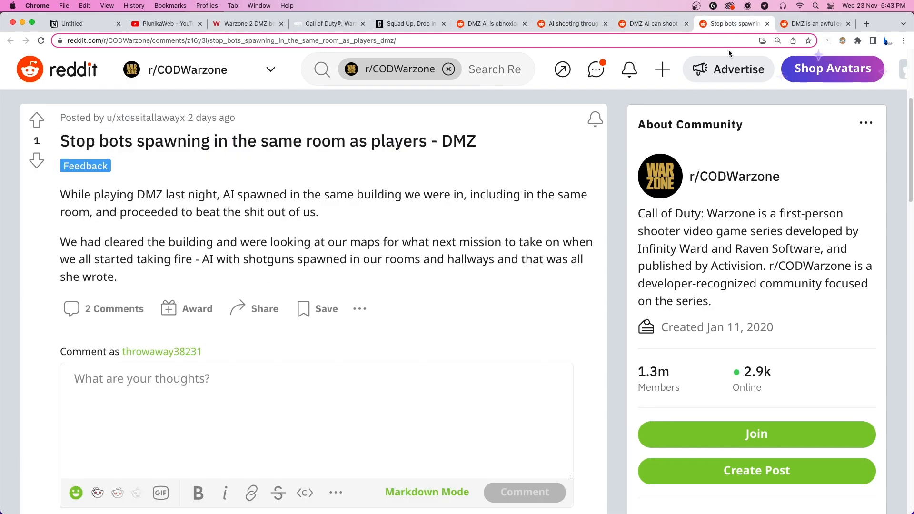
pyautogui.moveTo(576, 224)
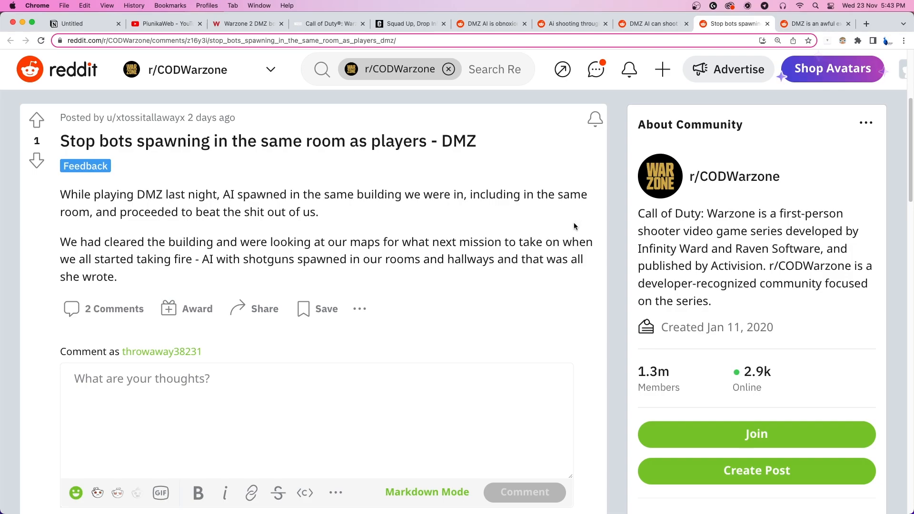
pyautogui.click(810, 24)
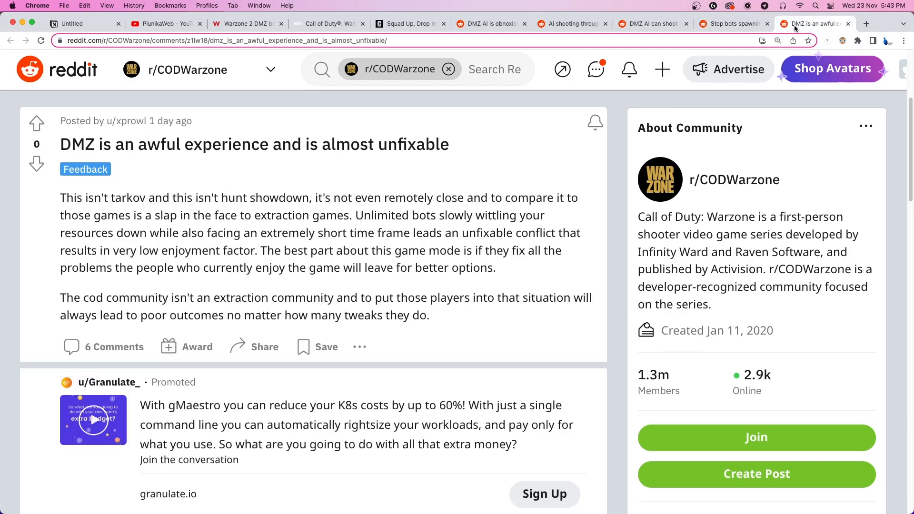
pyautogui.doubleClick(158, 144)
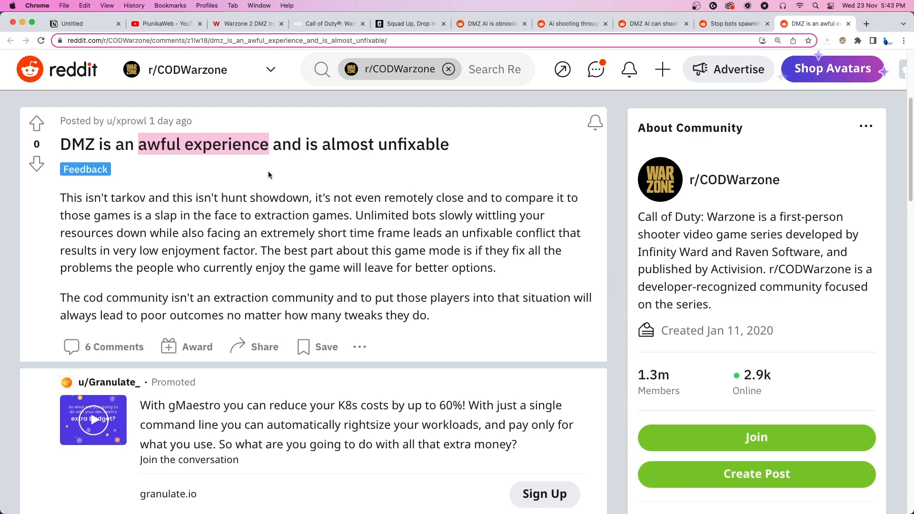
# Step: Read the PiunikaWeb DMZ bots article down through bugged perks to the Heartbeat Sensor section
pyautogui.click(244, 23)
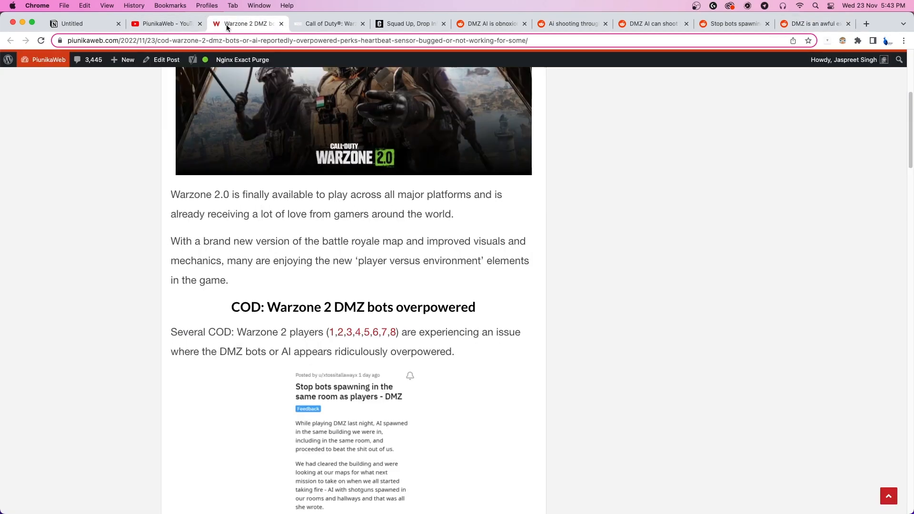
pyautogui.scroll(3)
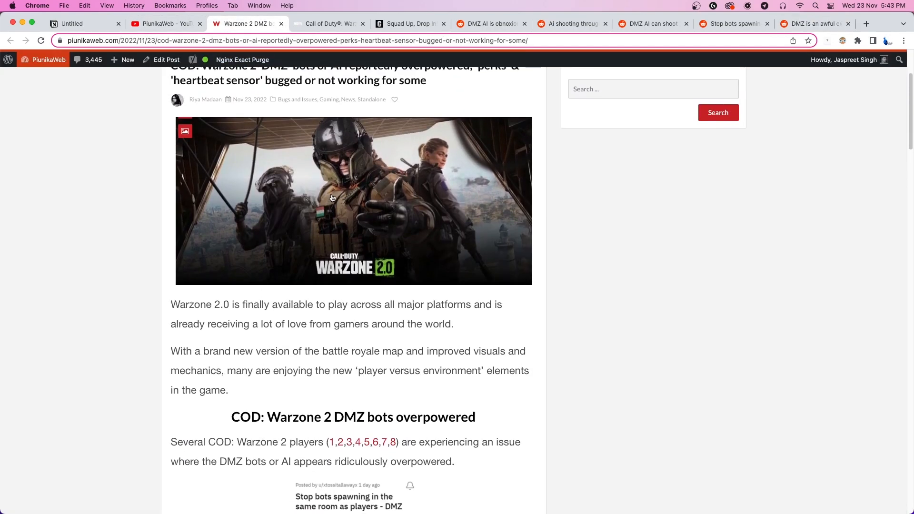
pyautogui.scroll(-3)
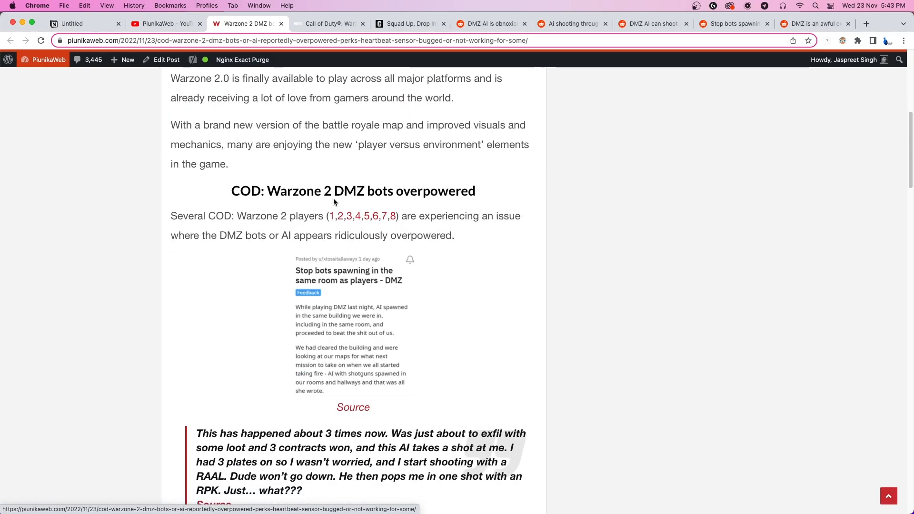
pyautogui.scroll(-3)
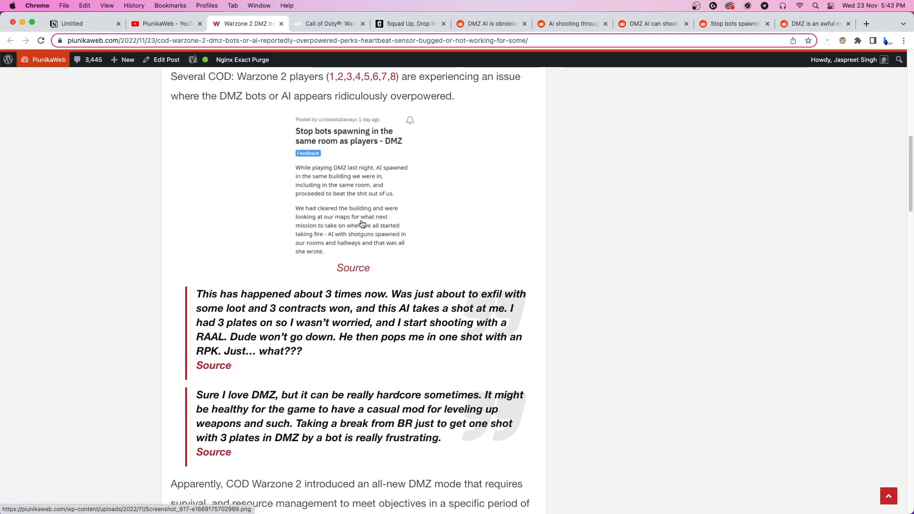
pyautogui.scroll(-3)
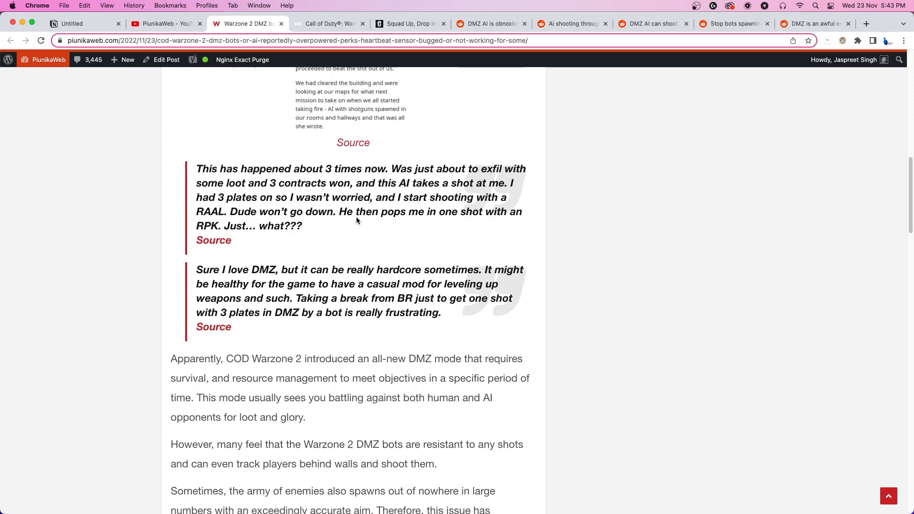
pyautogui.scroll(-3)
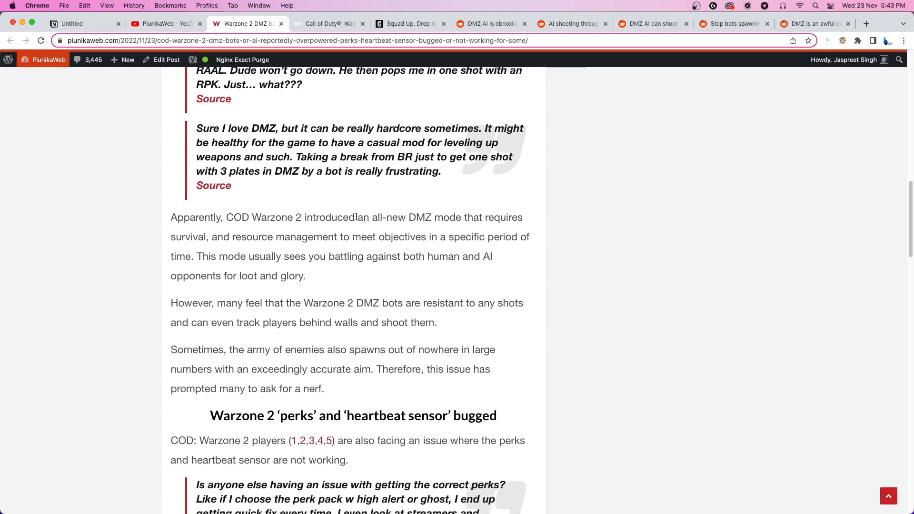
pyautogui.scroll(-3)
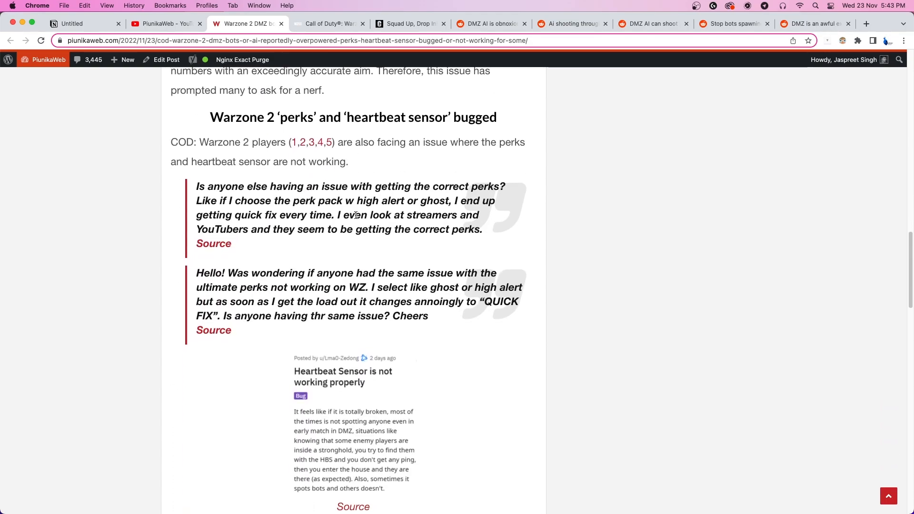
pyautogui.scroll(-3)
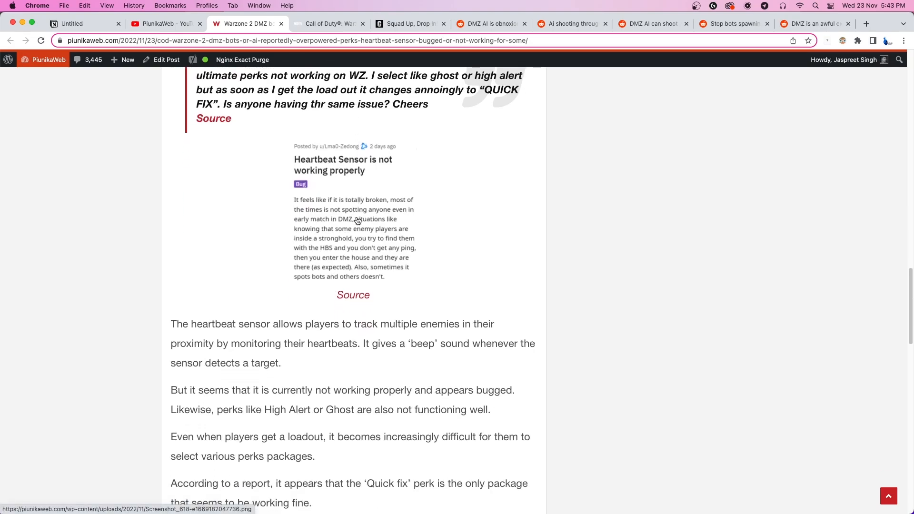
pyautogui.moveTo(356, 221)
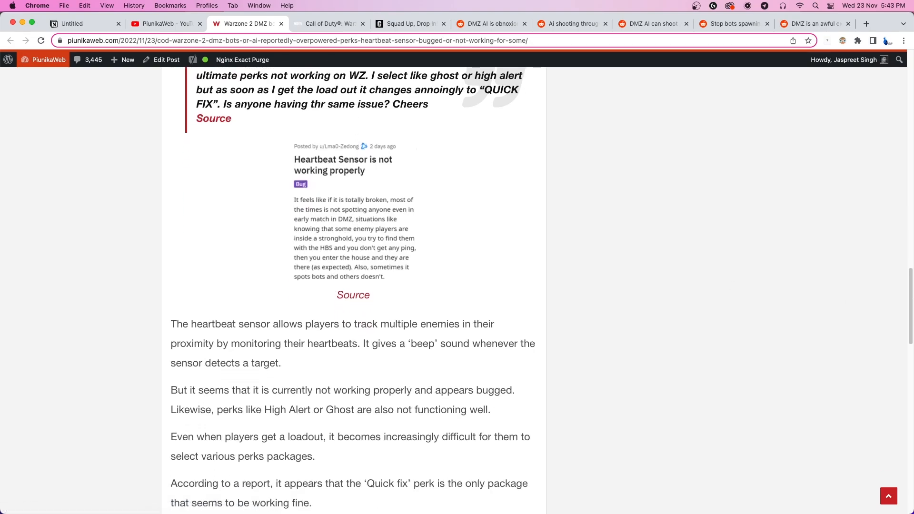